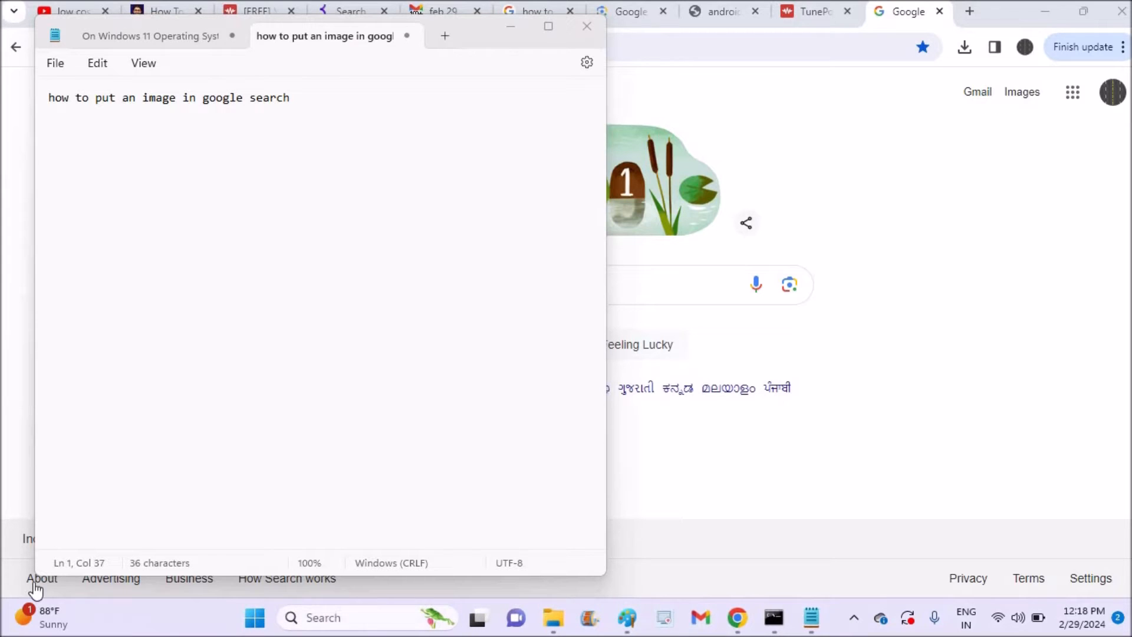
pyautogui.moveTo(60, 114)
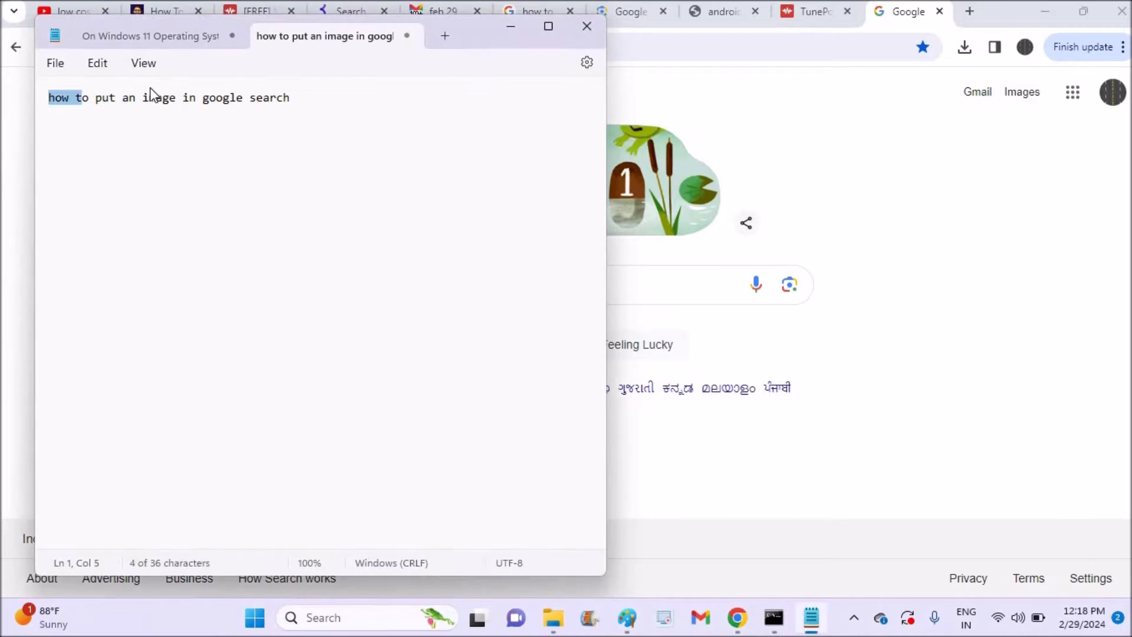
# Select all of the Notepad note text before putting the window away.
pyautogui.press('ctrl+a')
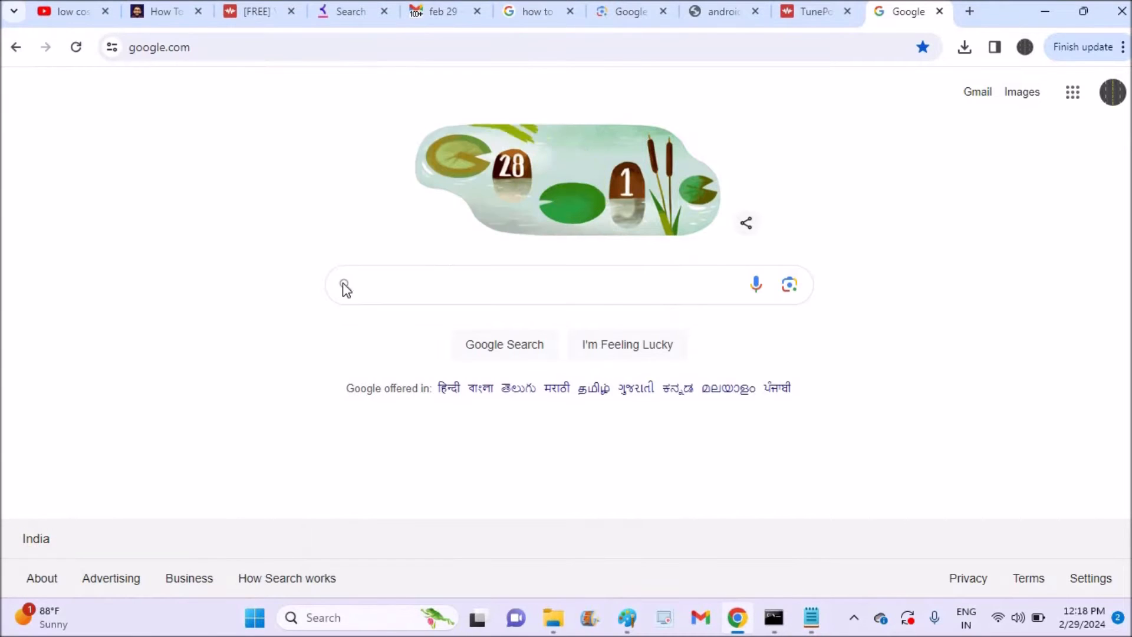
pyautogui.moveTo(421, 261)
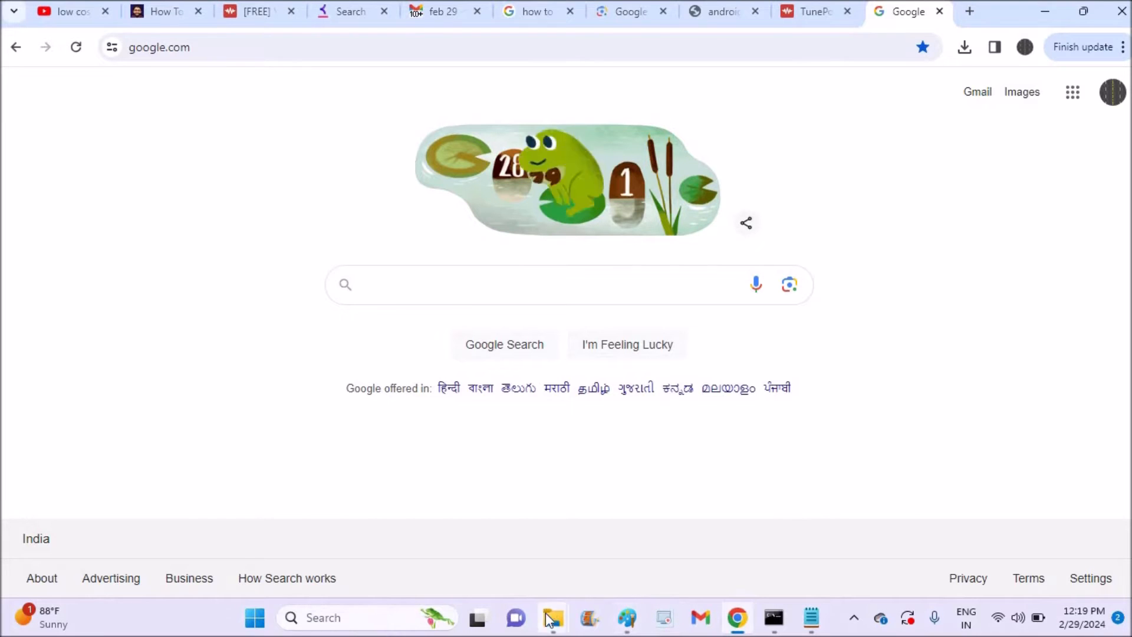
pyautogui.moveTo(552, 616)
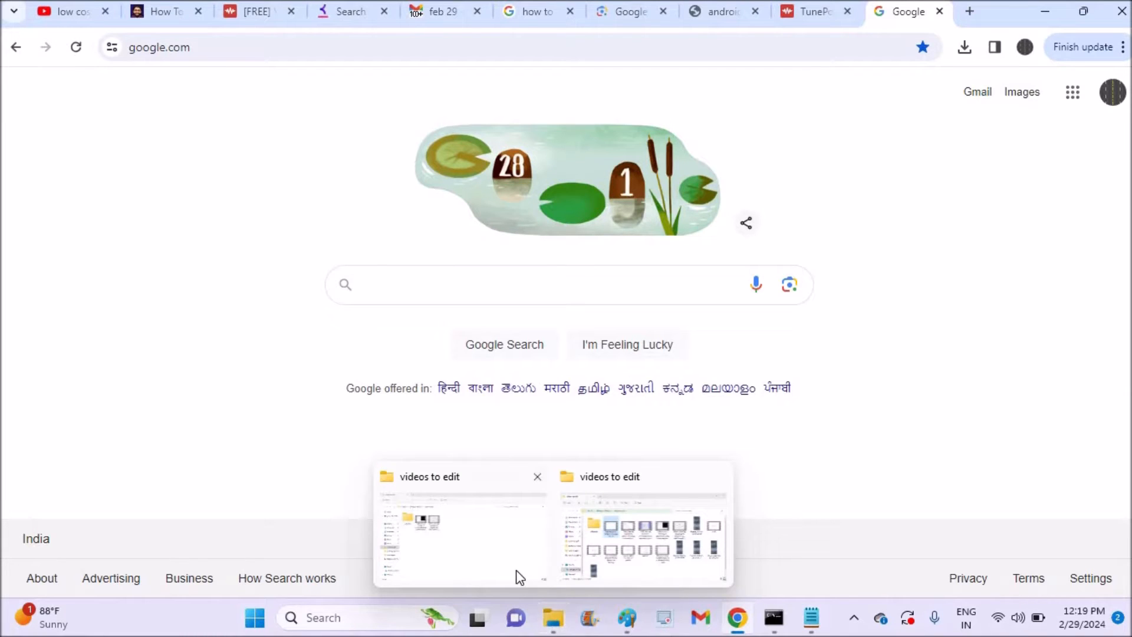
# Drag the alarm phone image from its folder onto the Google search box to start a Lens search.
pyautogui.click(461, 527)
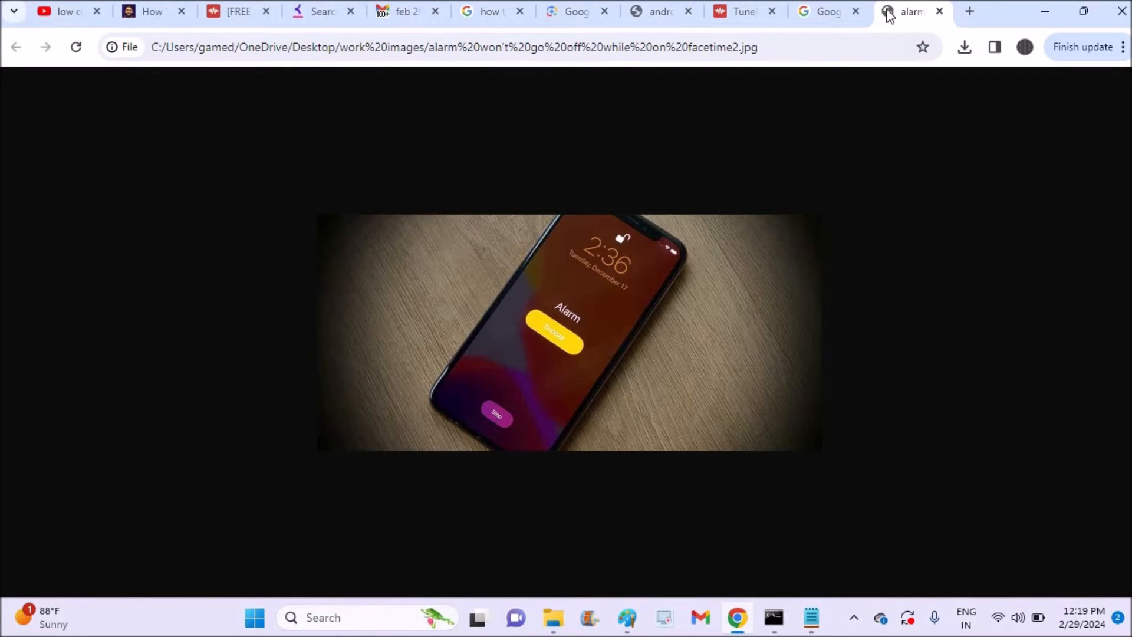
pyautogui.click(819, 12)
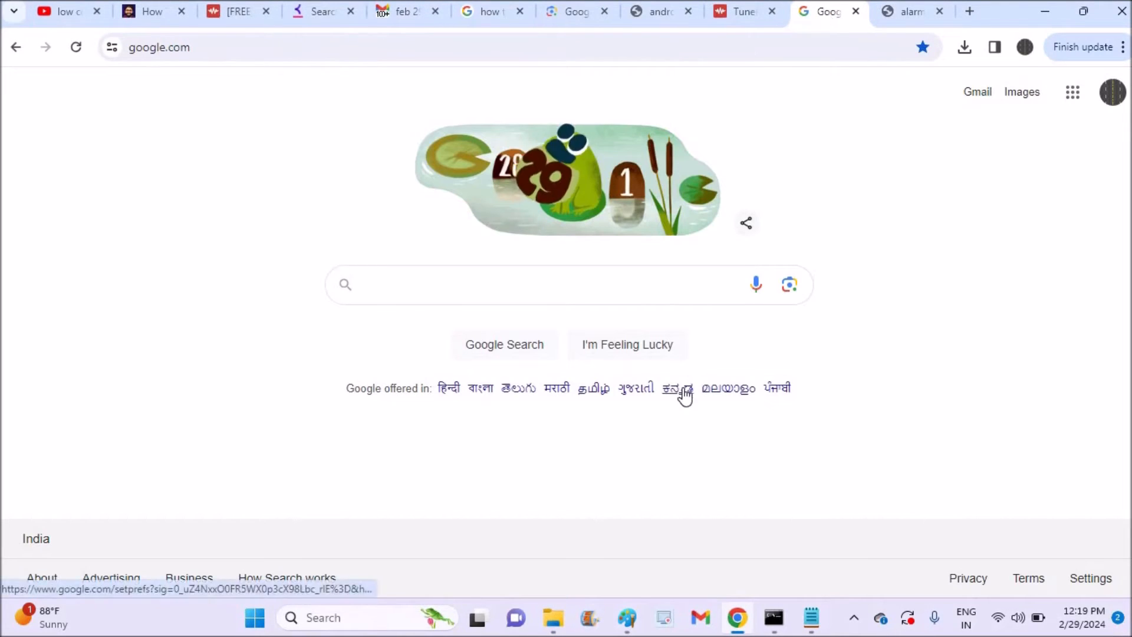
pyautogui.click(553, 617)
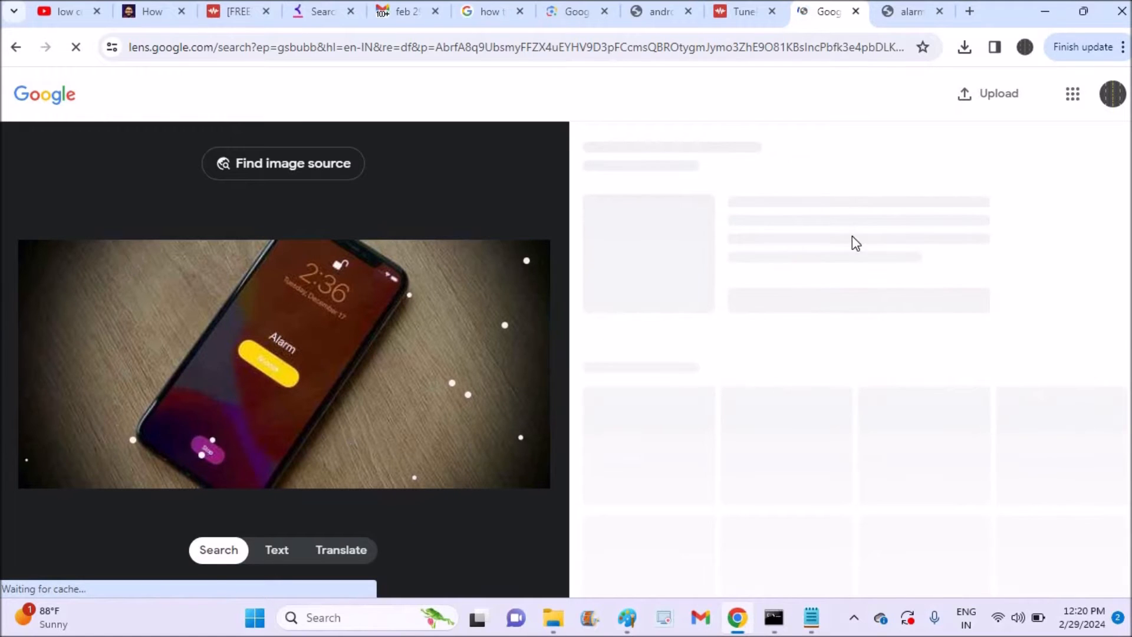
# Switch to the last tab to get a fresh Google homepage for a new search.
pyautogui.click(909, 11)
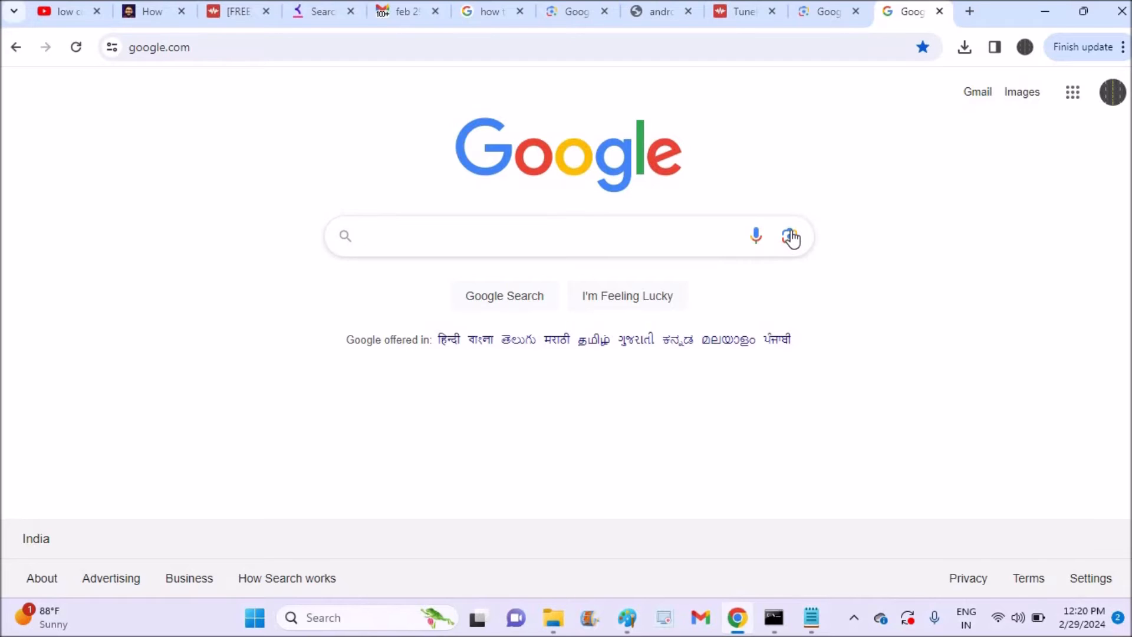
# Upload 'must harbour slipper.webp' from the computer to Lens for brown sandal shopping matches.
pyautogui.click(792, 236)
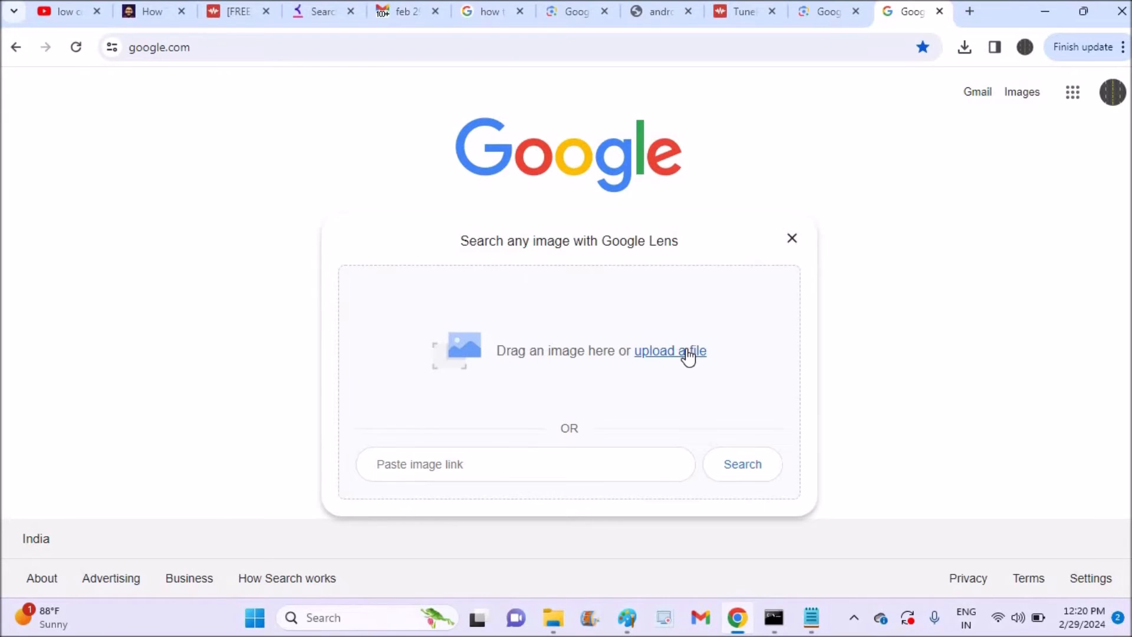
pyautogui.click(669, 352)
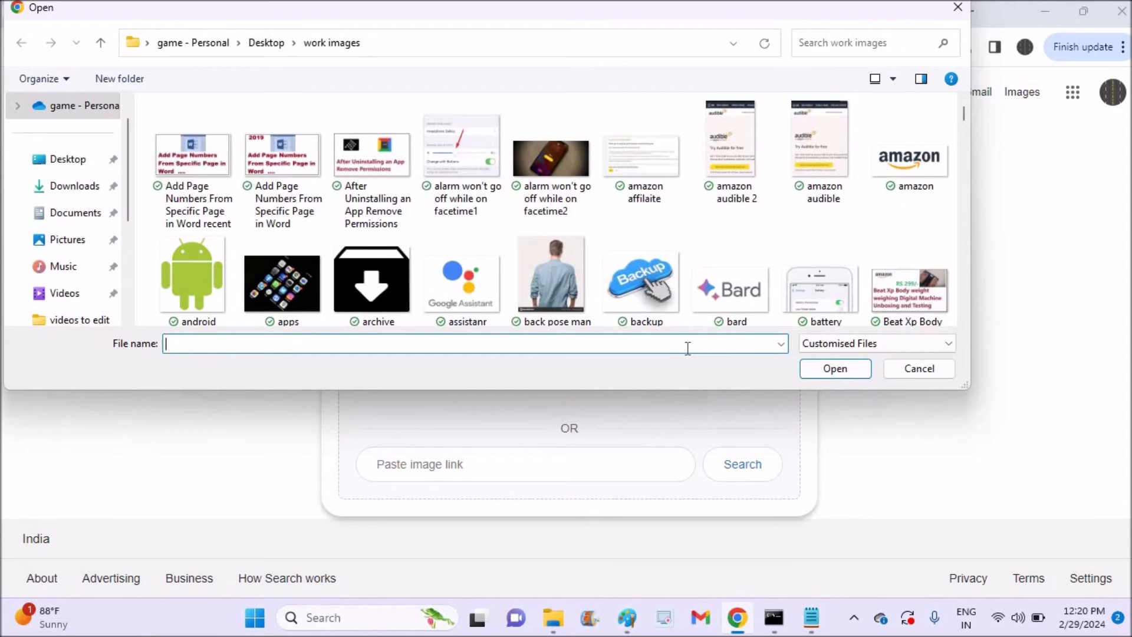
pyautogui.write('must harbour slipper.webp')
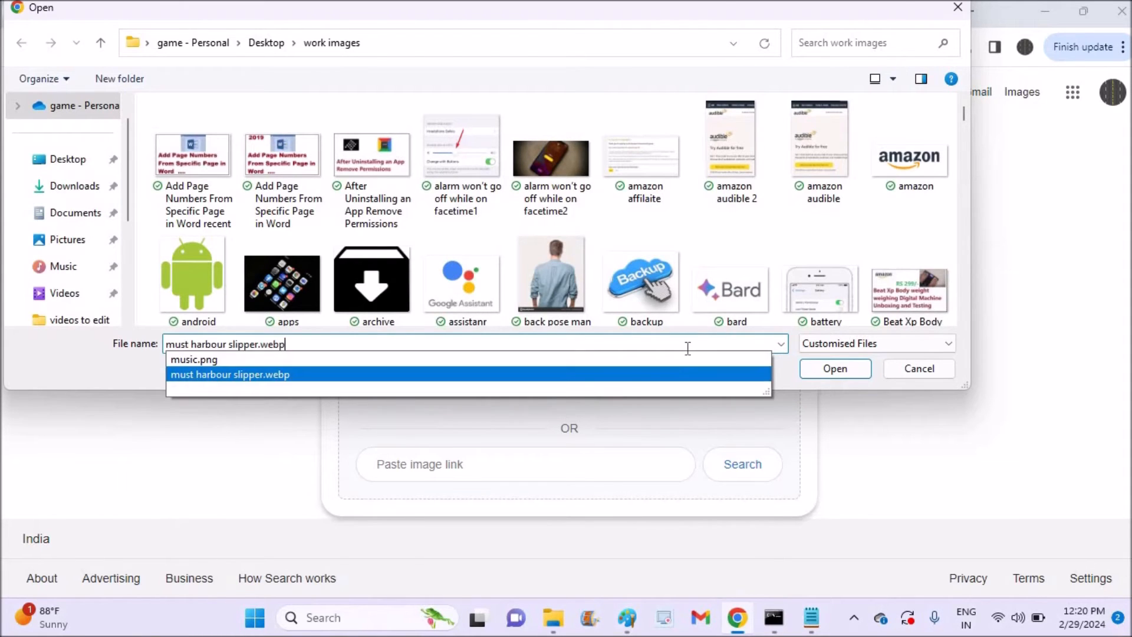
pyautogui.click(835, 368)
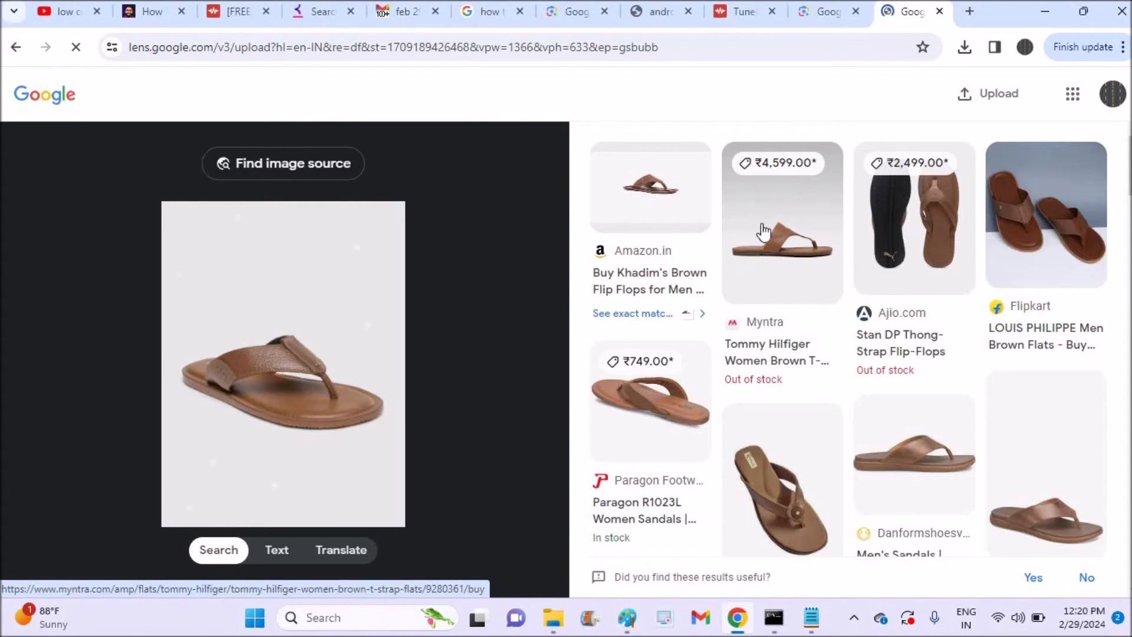
# Return to the Google homepage tab after the sandal shopping results.
pyautogui.click(781, 223)
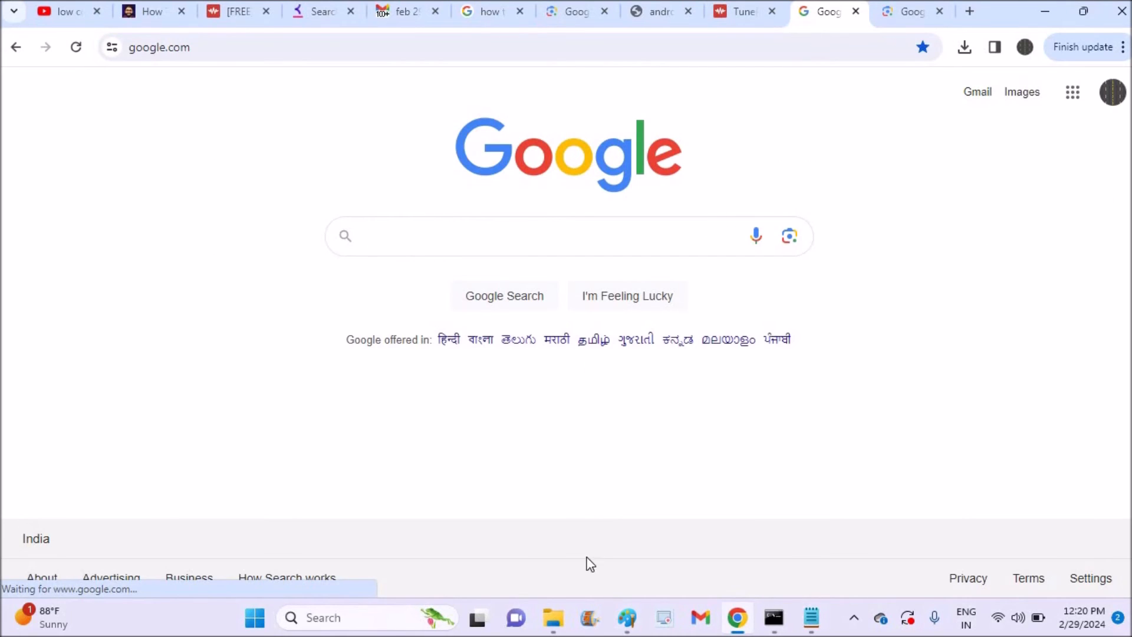
# Glance at the sandal Lens results, then bring up the image-search panel on the Google homepage.
pyautogui.click(552, 617)
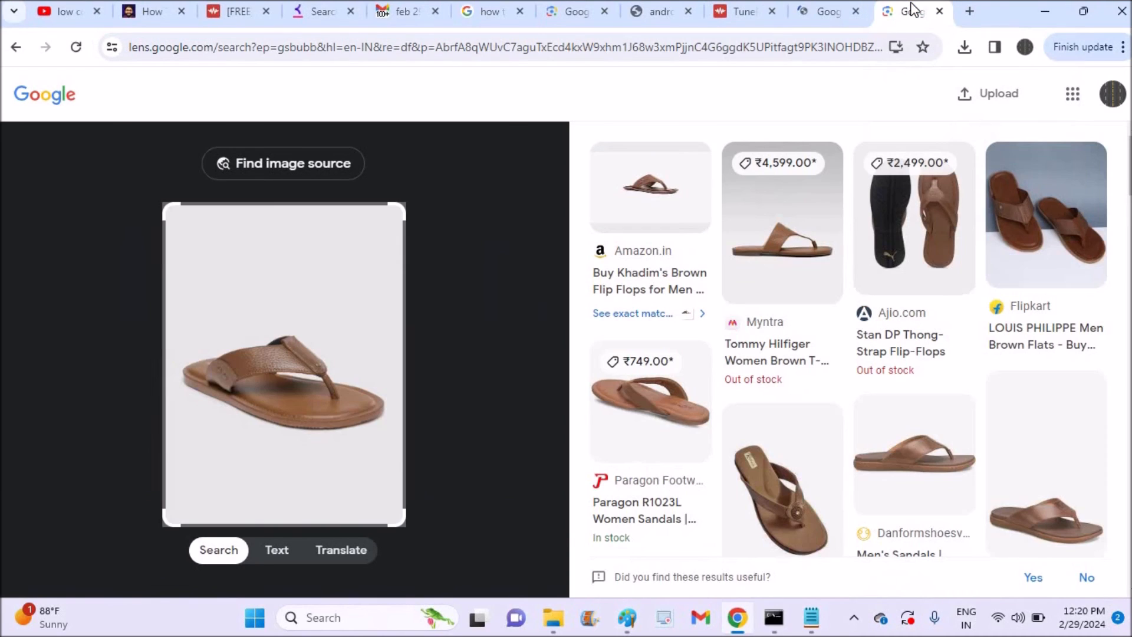
pyautogui.click(506, 47)
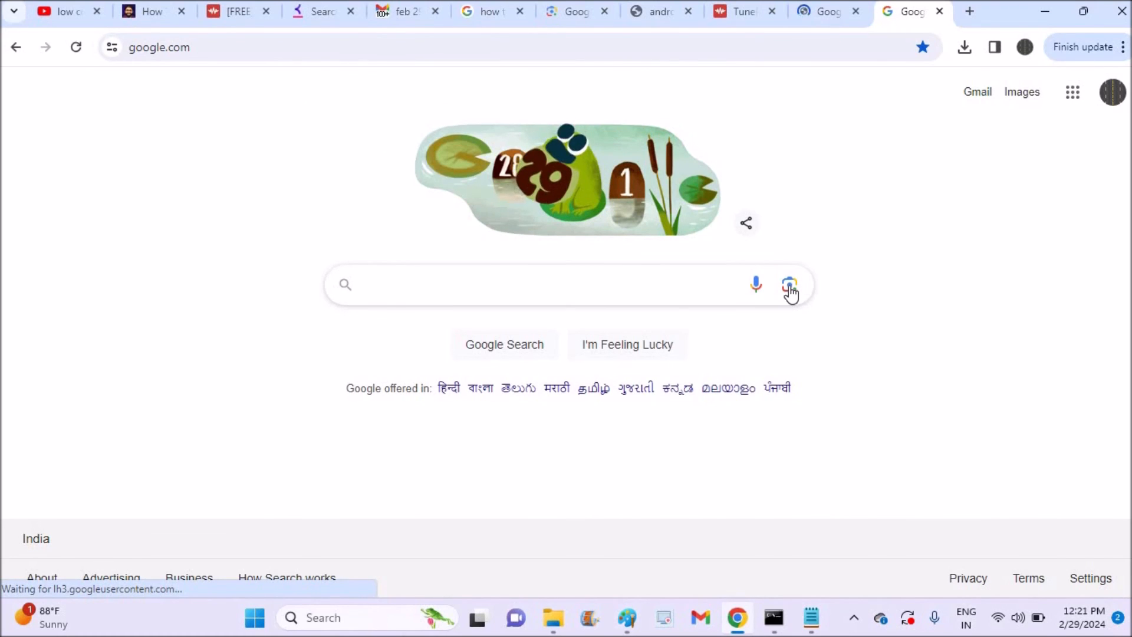
pyautogui.click(790, 284)
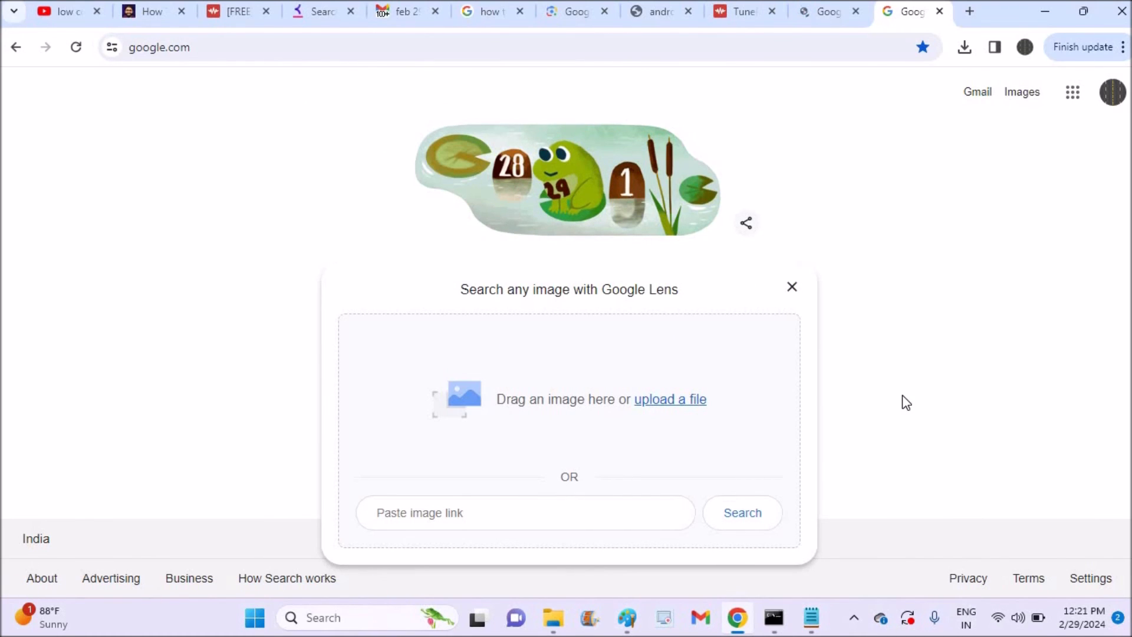